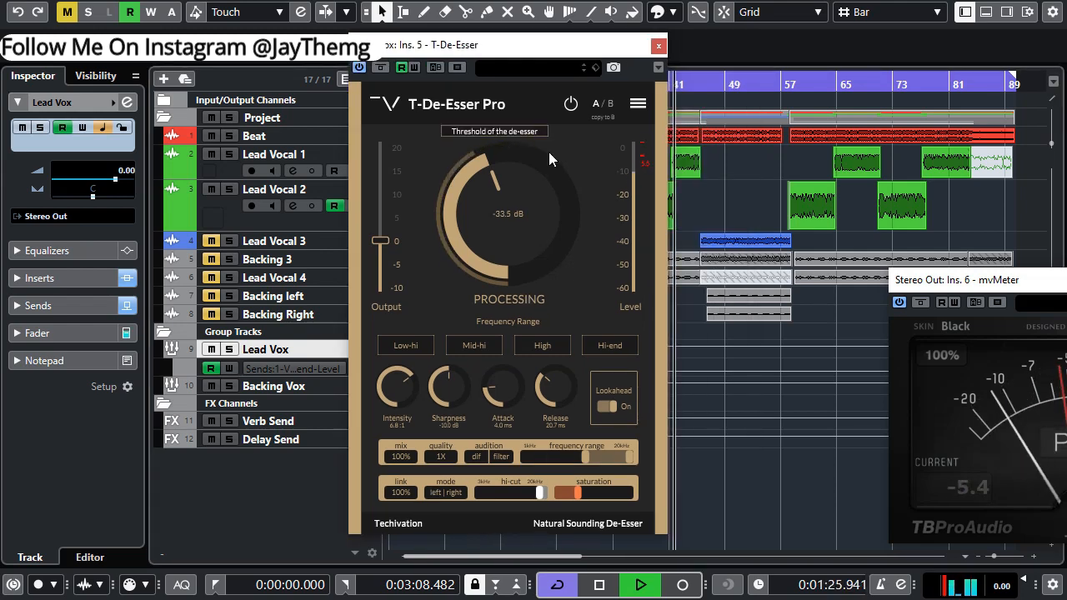
- Load the Default Preset from T-De-Esser Pro's options menu on Lead Vox
{"action": "left_click", "coordinate": [638, 103]}
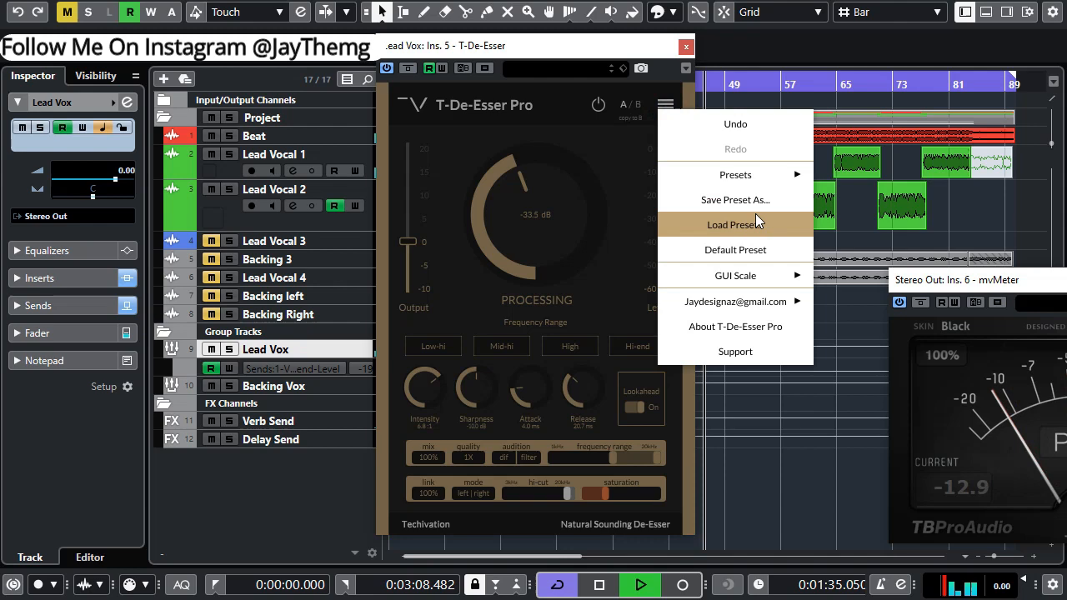
{"action": "mouse_move", "coordinate": [735, 251]}
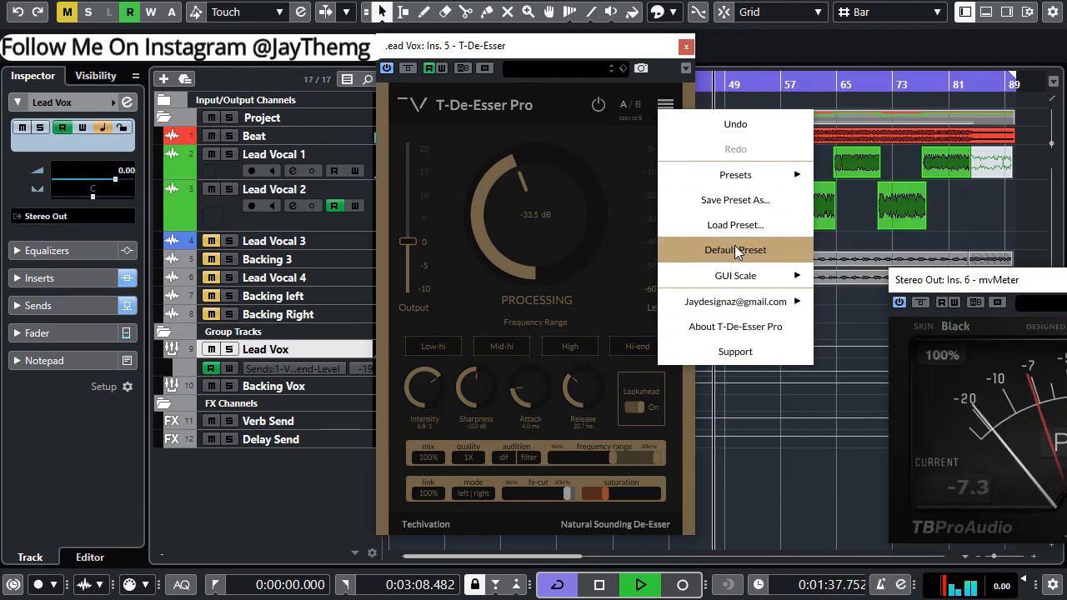
{"action": "left_click", "coordinate": [735, 250]}
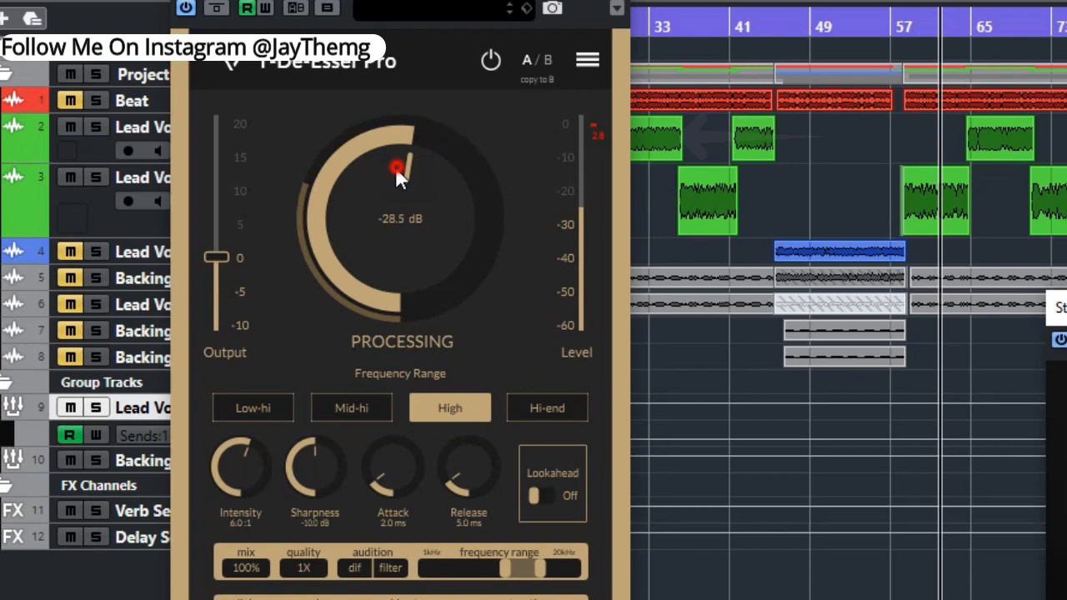
- Bring the Threshold knob down to about -32.0 dB
{"action": "left_click_drag", "start_coordinate": [397, 167], "coordinate": [387, 180]}
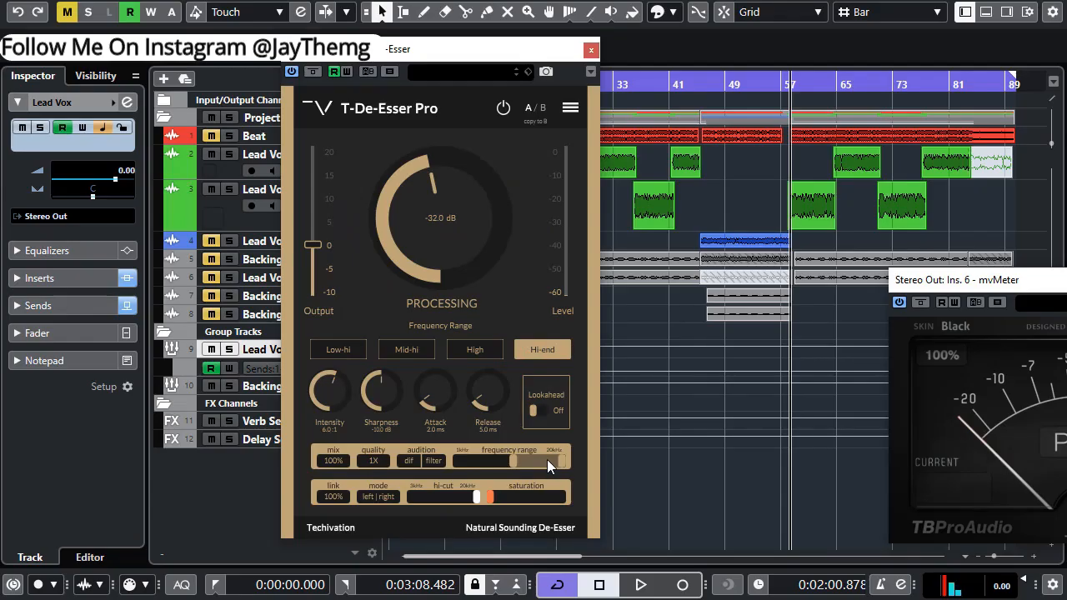
- Select the High detection band and stretch its upper frequency limit to about 14.9 kHz
{"action": "left_click", "coordinate": [474, 350]}
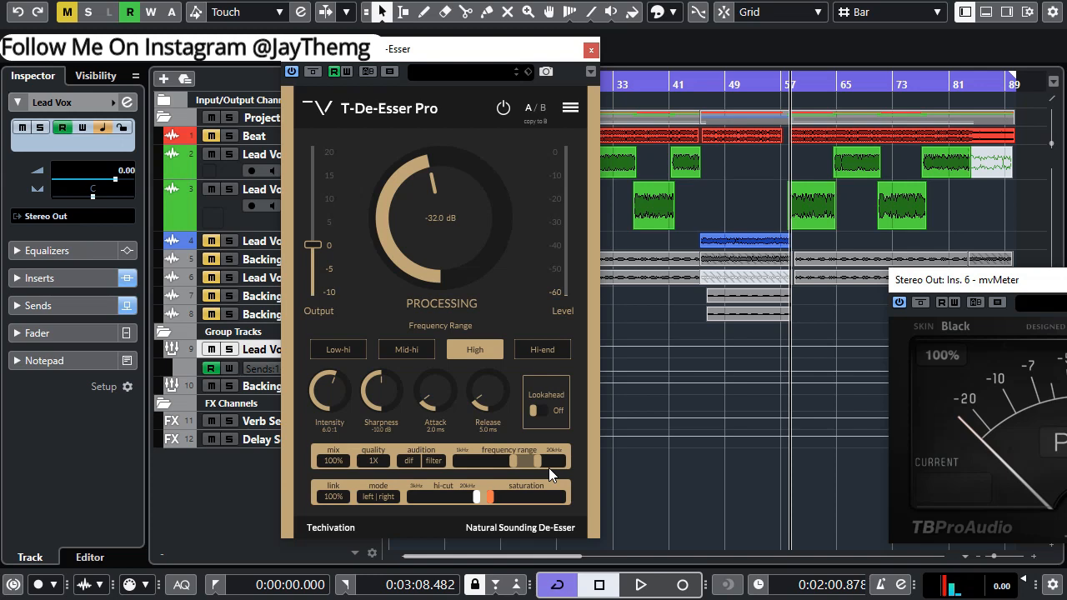
{"action": "left_click", "coordinate": [640, 584]}
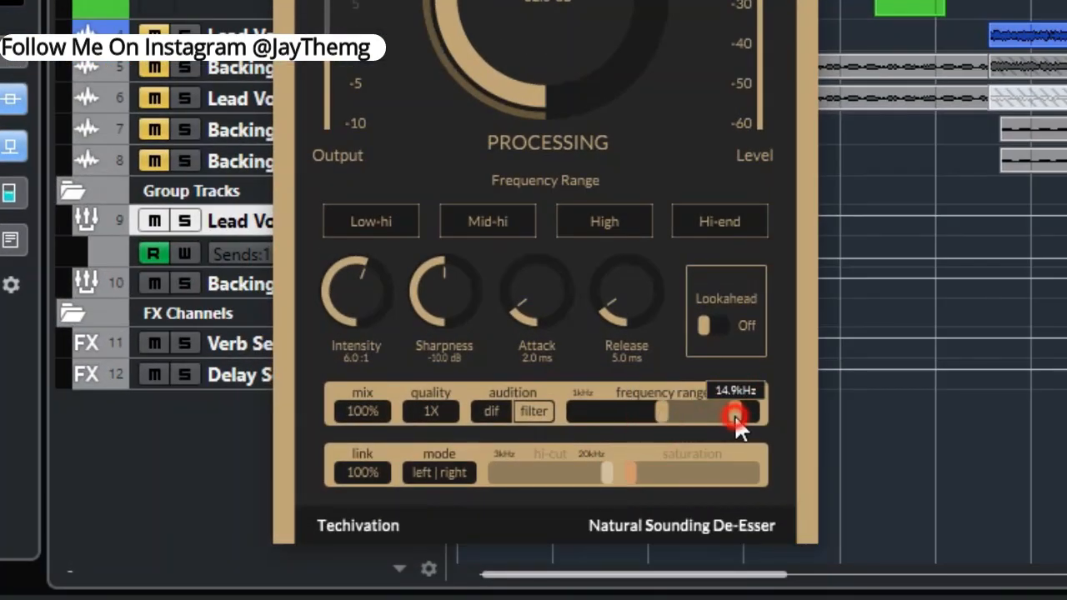
{"action": "left_click_drag", "start_coordinate": [734, 414], "coordinate": [742, 414]}
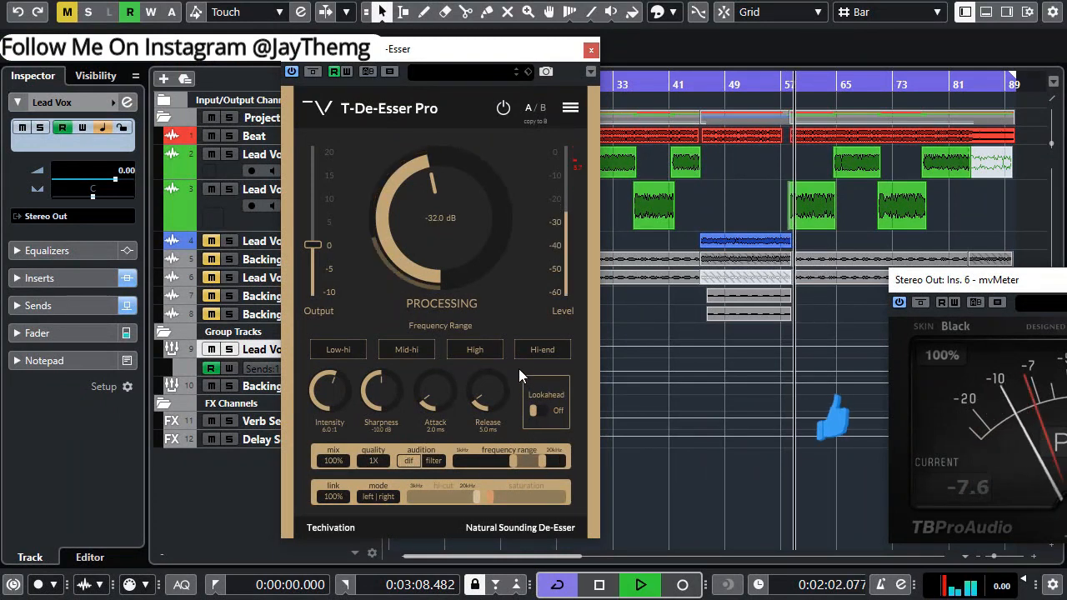
- Set the threshold to -35.0 dB and lengthen the attack to roughly 5 ms
{"action": "left_click_drag", "start_coordinate": [434, 180], "coordinate": [427, 182]}
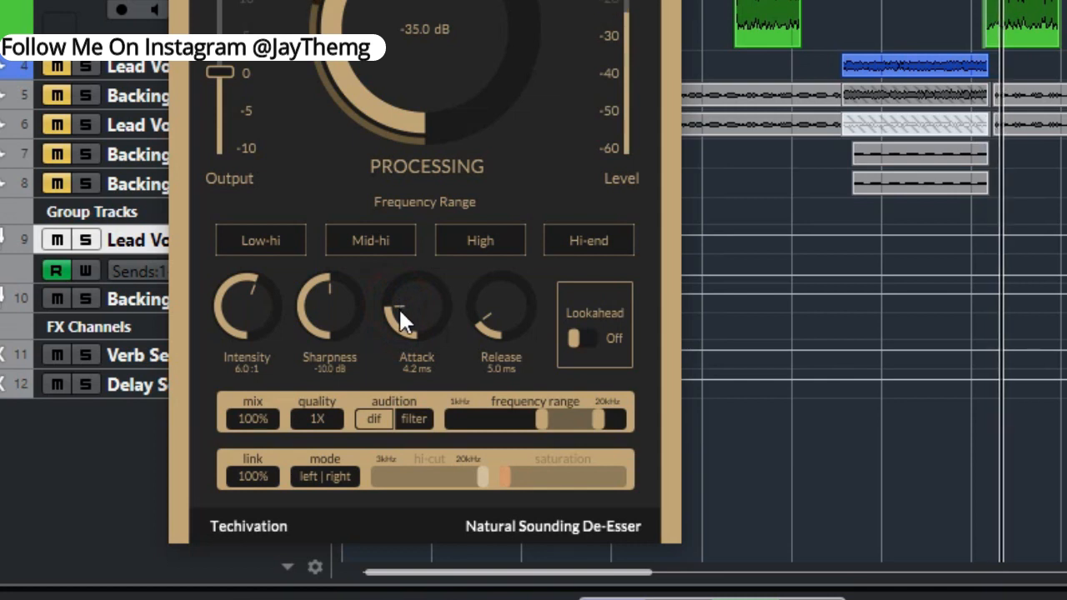
{"action": "left_click_drag", "start_coordinate": [417, 314], "coordinate": [417, 304]}
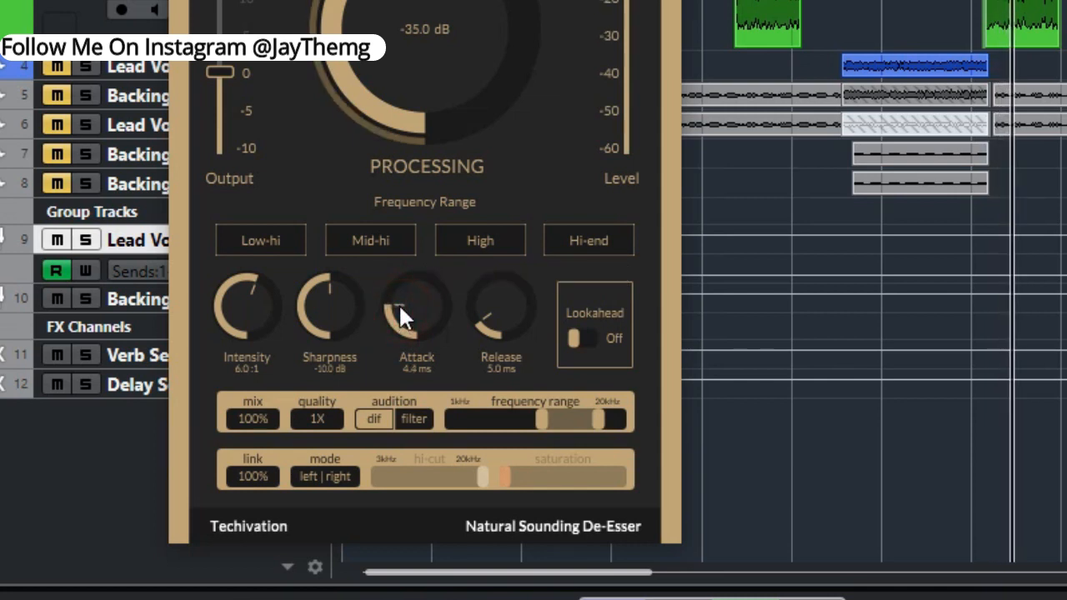
{"action": "left_click_drag", "start_coordinate": [417, 309], "coordinate": [409, 299]}
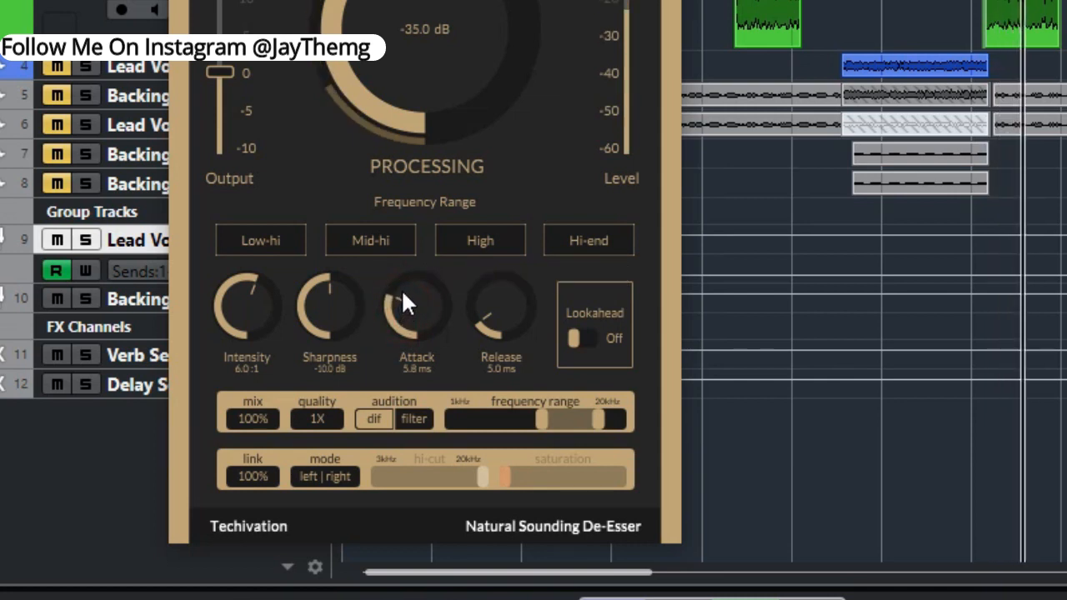
{"action": "left_click_drag", "start_coordinate": [416, 304], "coordinate": [421, 353]}
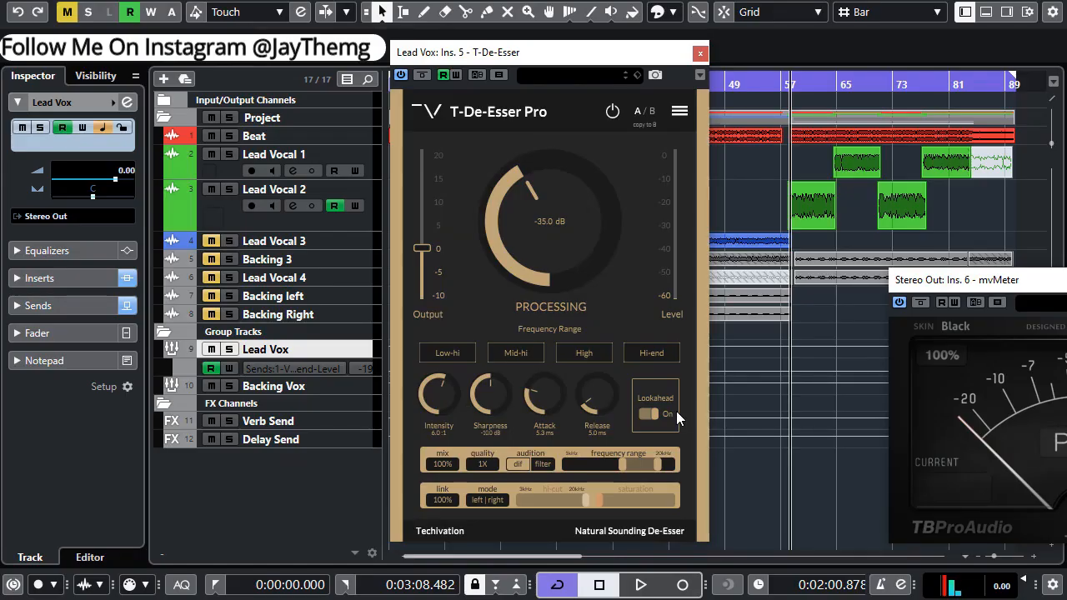
- Switch Lookahead on and raise Sharpness to 0.0 dB
{"action": "left_click", "coordinate": [641, 583]}
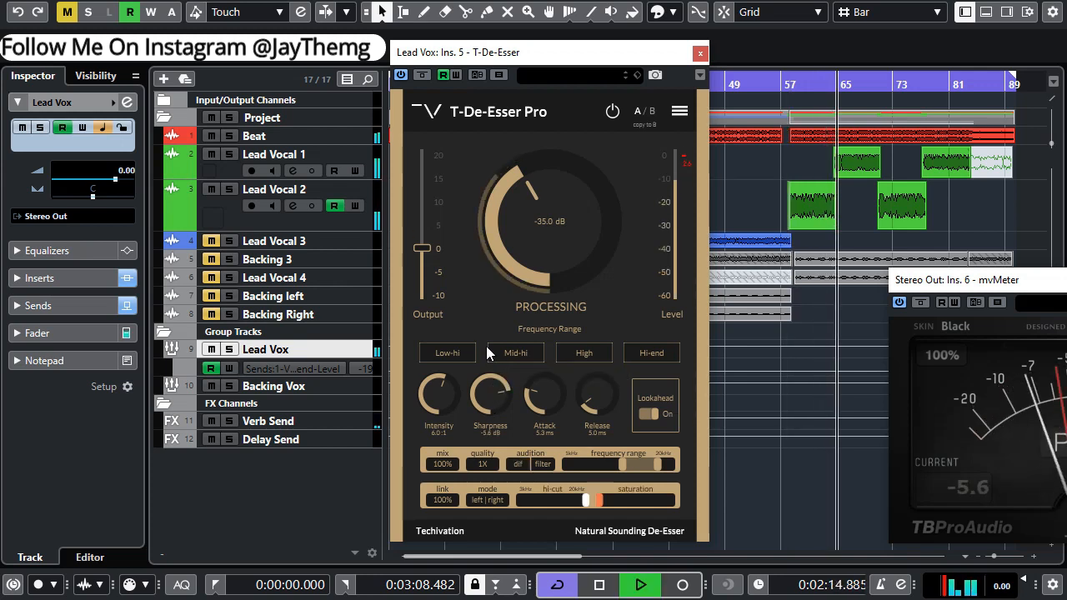
{"action": "left_click_drag", "start_coordinate": [490, 394], "coordinate": [497, 387]}
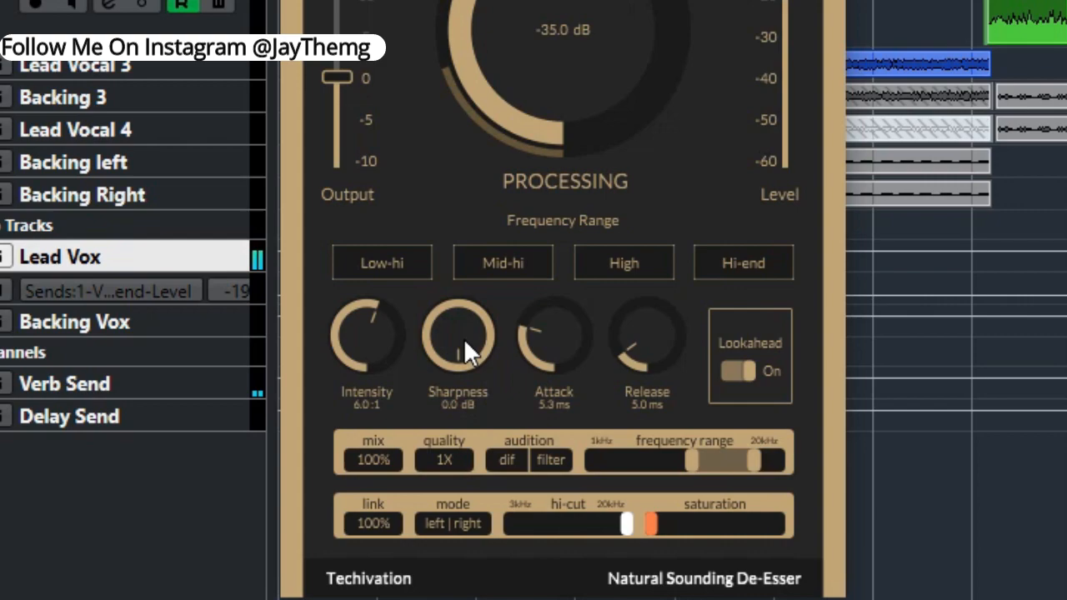
{"action": "left_click_drag", "start_coordinate": [456, 333], "coordinate": [464, 467]}
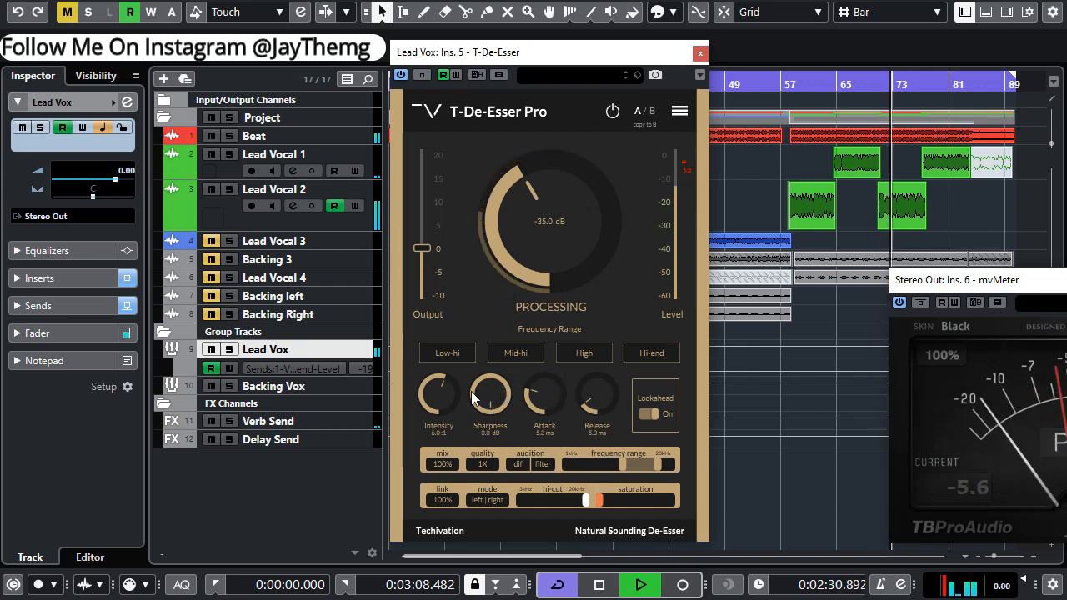
{"action": "left_click_drag", "start_coordinate": [441, 394], "coordinate": [444, 387]}
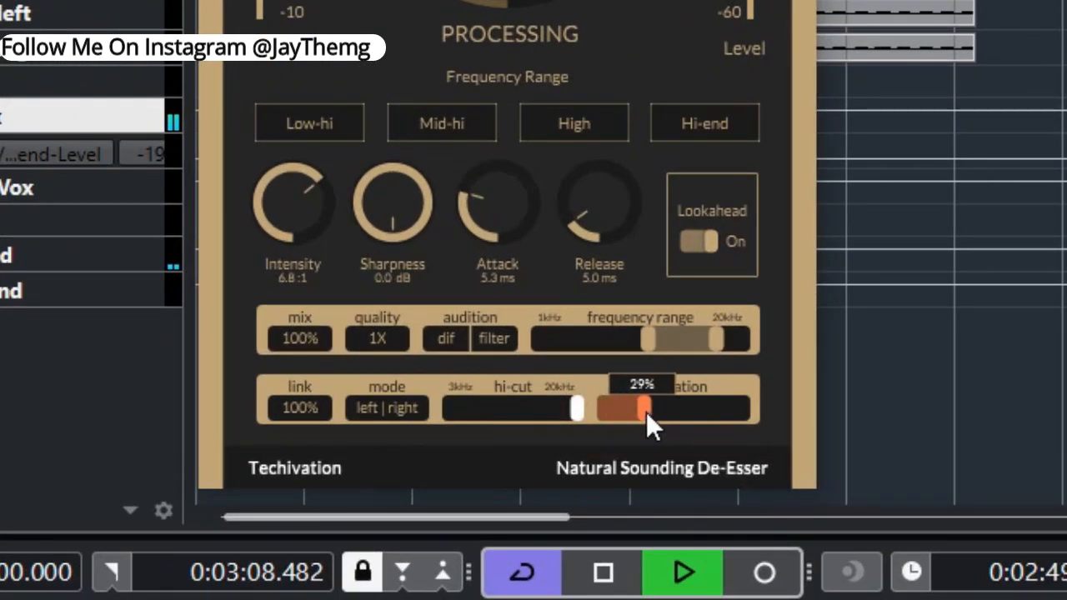
- Set saturation to 29% and pull the hi-cut down to roughly 13.8 kHz
{"action": "left_click_drag", "start_coordinate": [642, 407], "coordinate": [742, 407]}
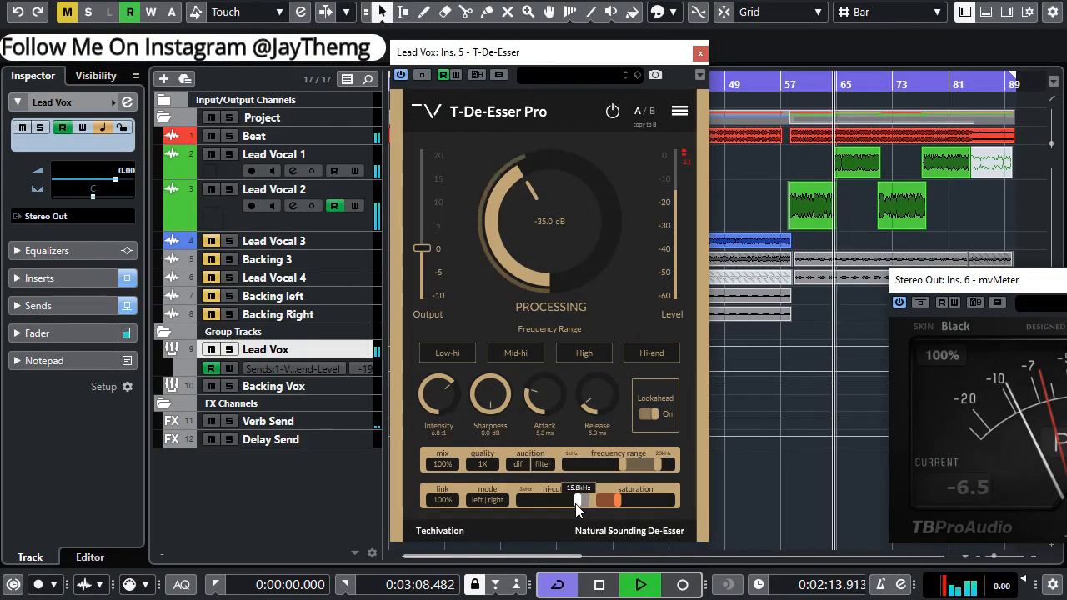
{"action": "left_click_drag", "start_coordinate": [577, 500], "coordinate": [584, 500]}
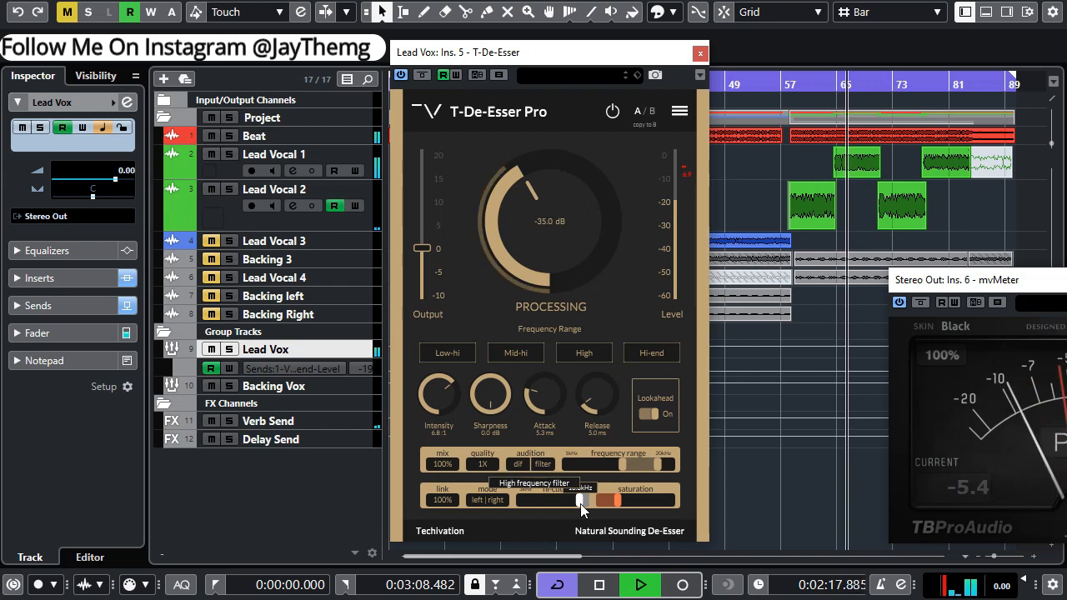
{"action": "mouse_move", "coordinate": [651, 454]}
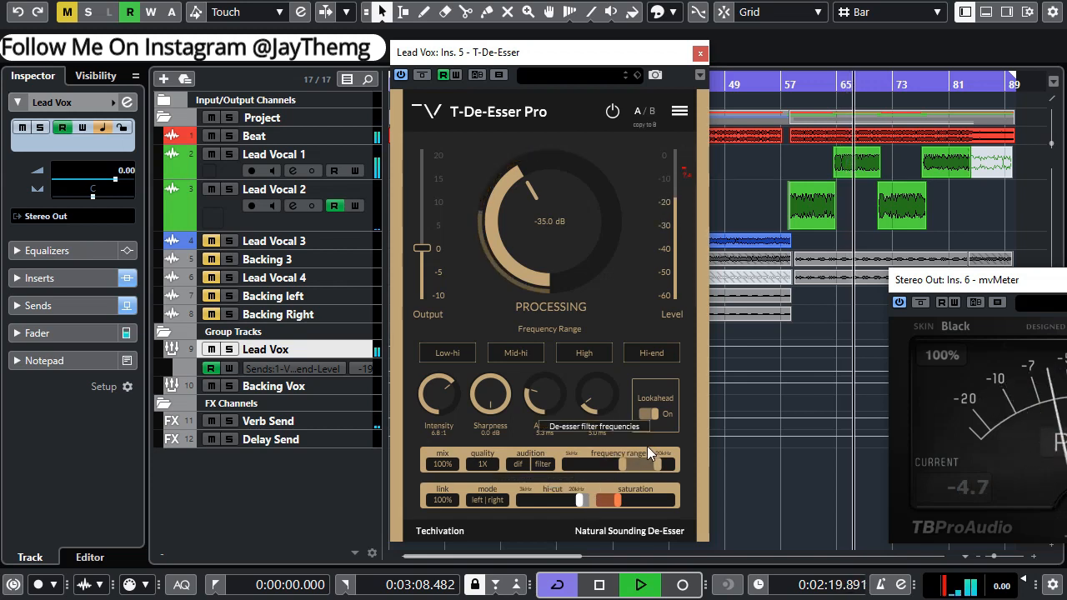